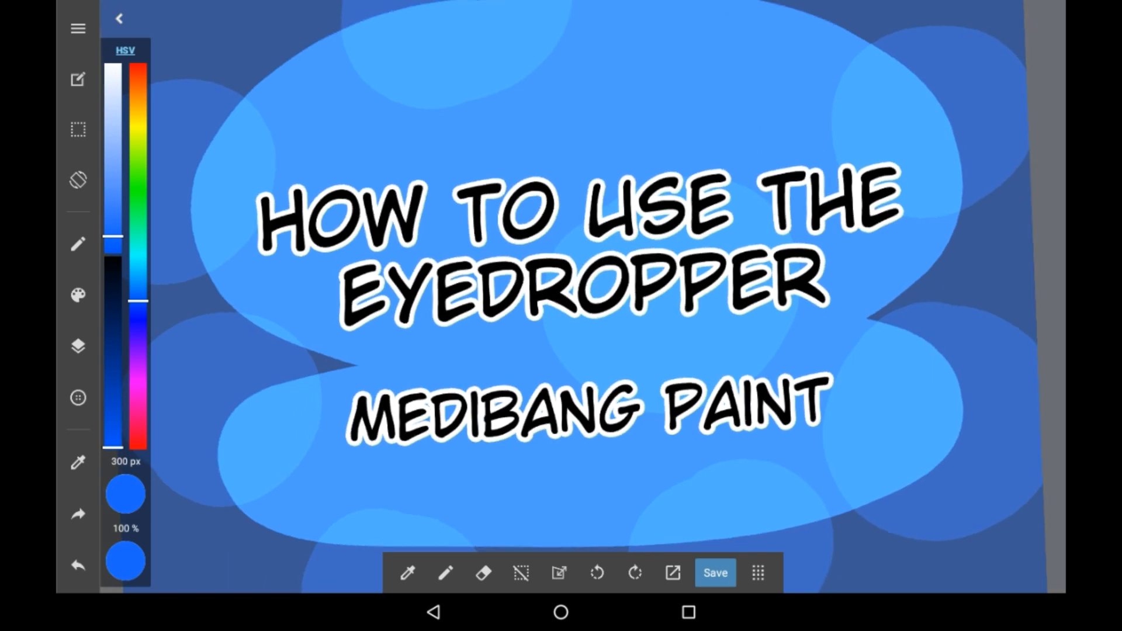
Shrink the brush width from 300 px to 17 px, then pick the Eyedropper
{"action": "left_click", "coordinate": [79, 346]}
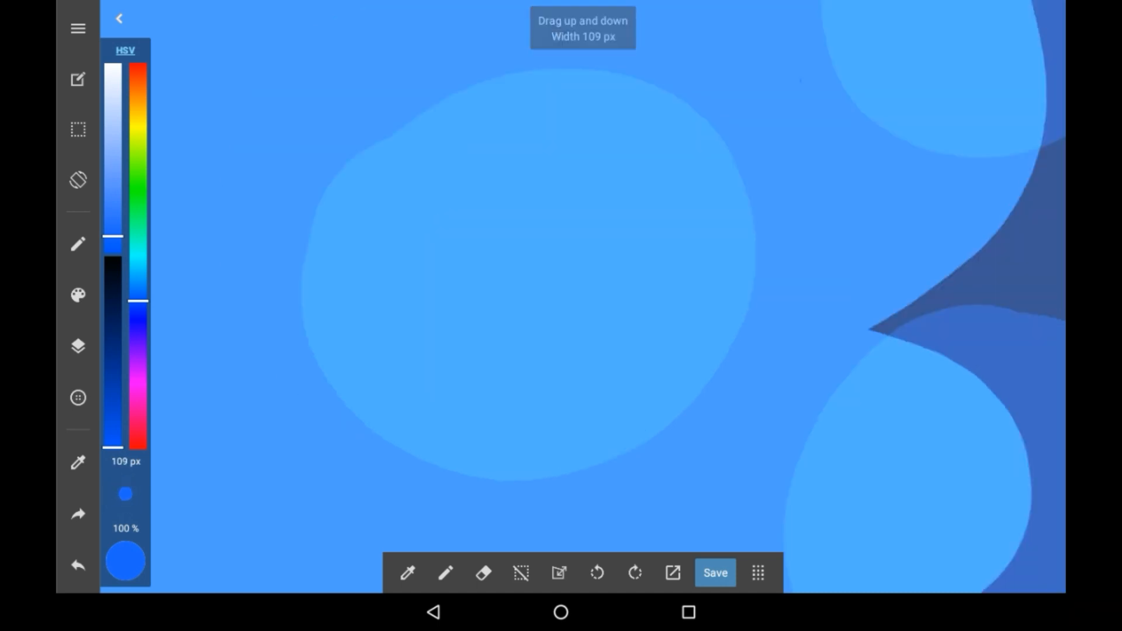
{"action": "left_click_drag", "start_coordinate": [125, 494], "coordinate": [125, 501]}
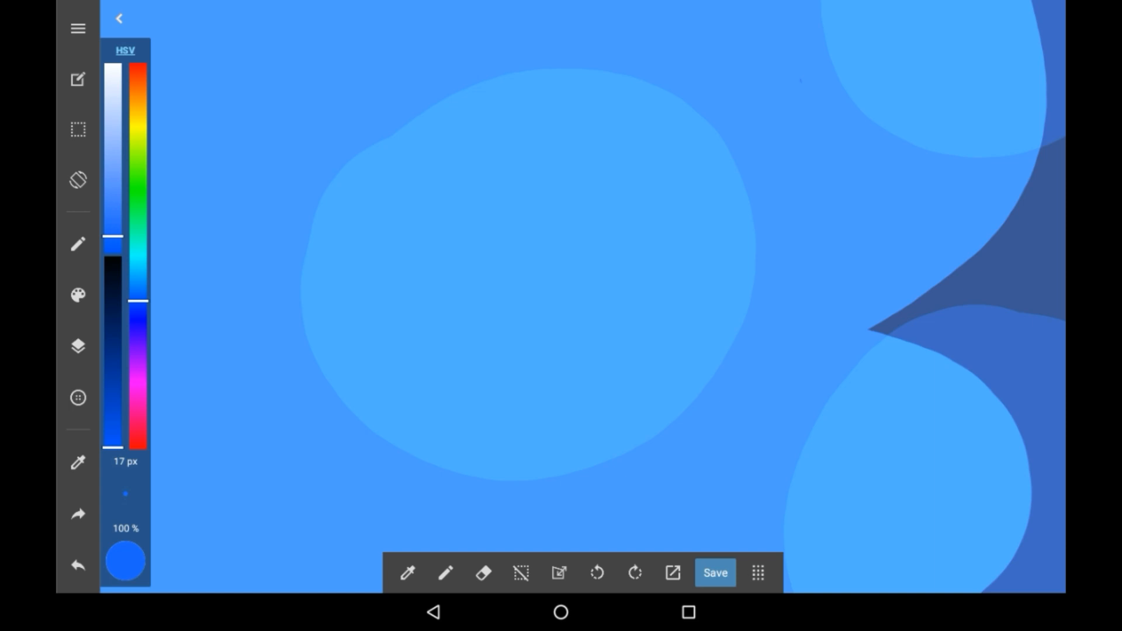
{"action": "left_click", "coordinate": [77, 461]}
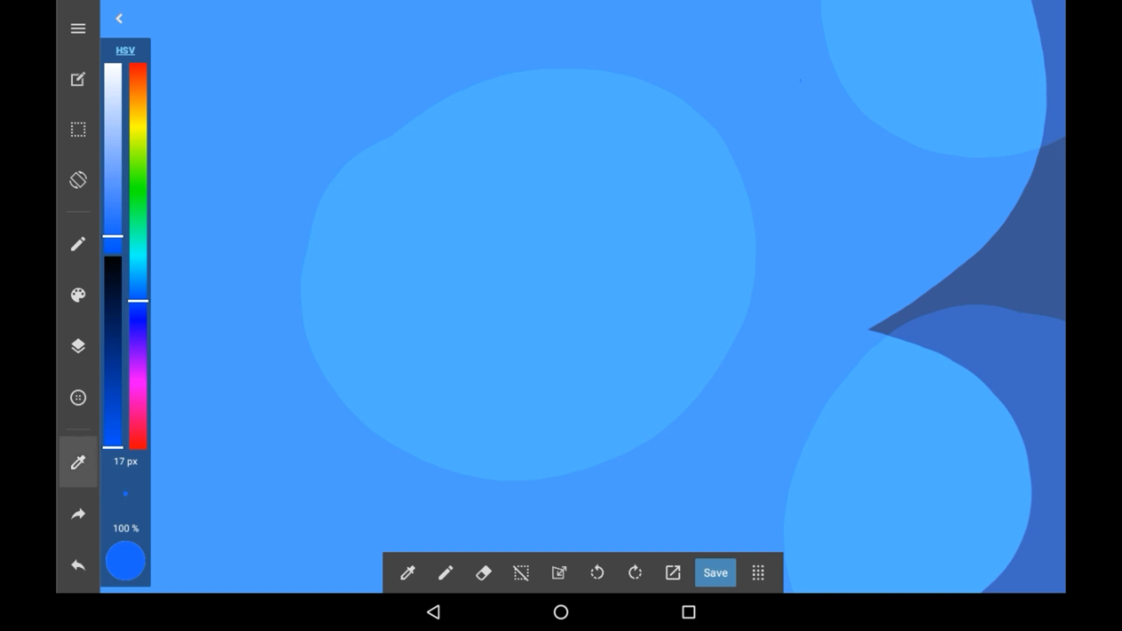
Sample colours along the light blob's edge and interior, ending on the dark blue blobs
{"action": "left_click", "coordinate": [78, 462]}
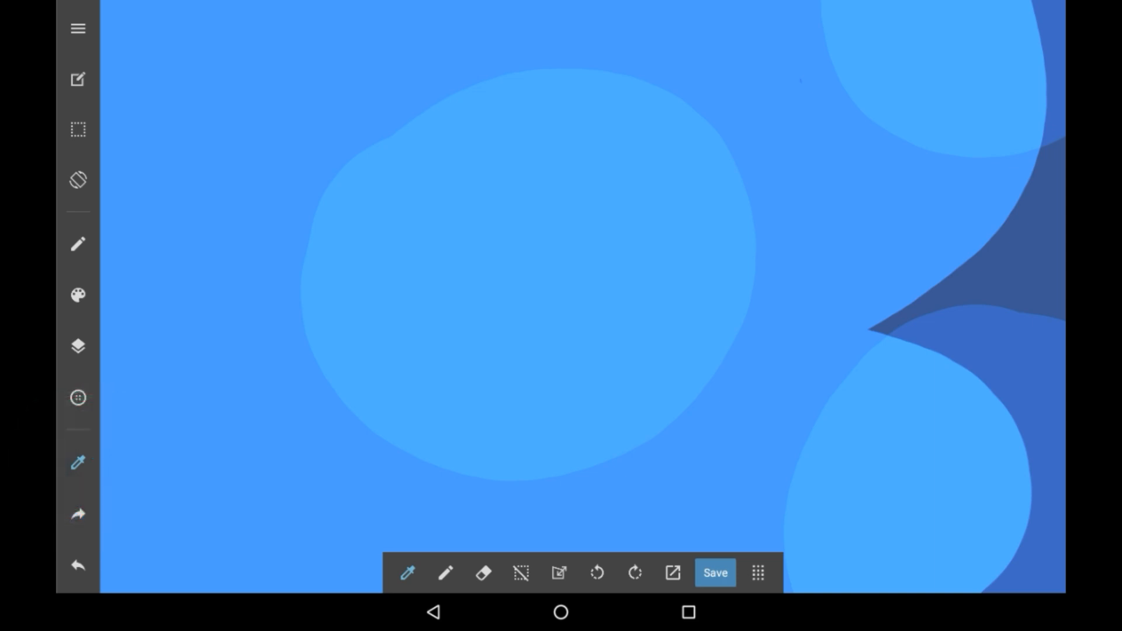
{"action": "left_click", "coordinate": [788, 427]}
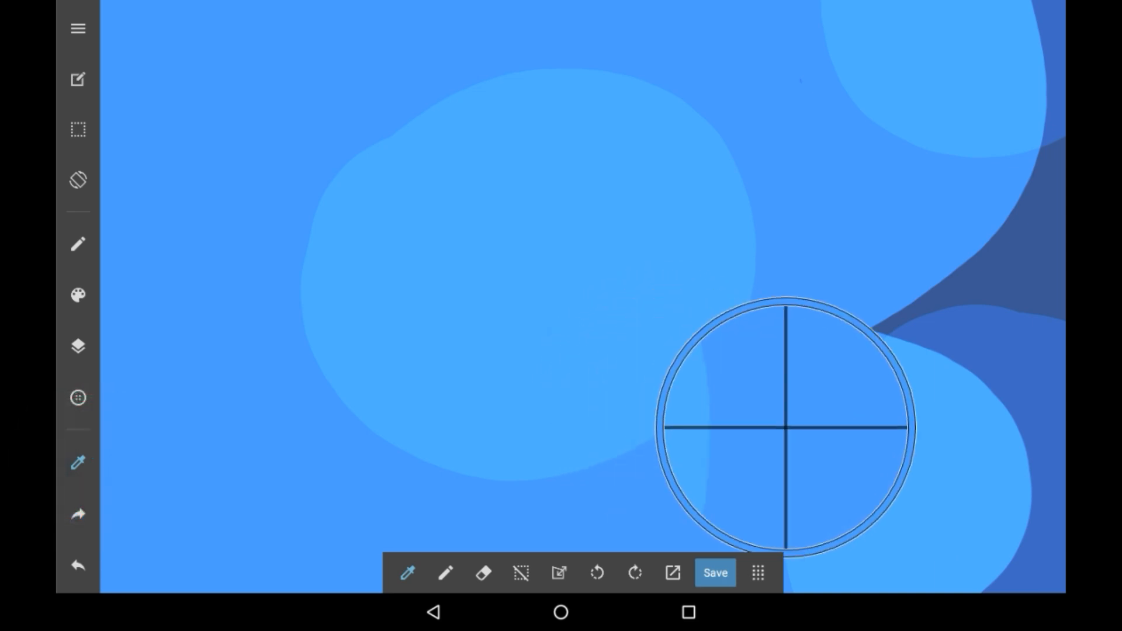
{"action": "left_click_drag", "start_coordinate": [784, 426], "coordinate": [969, 465]}
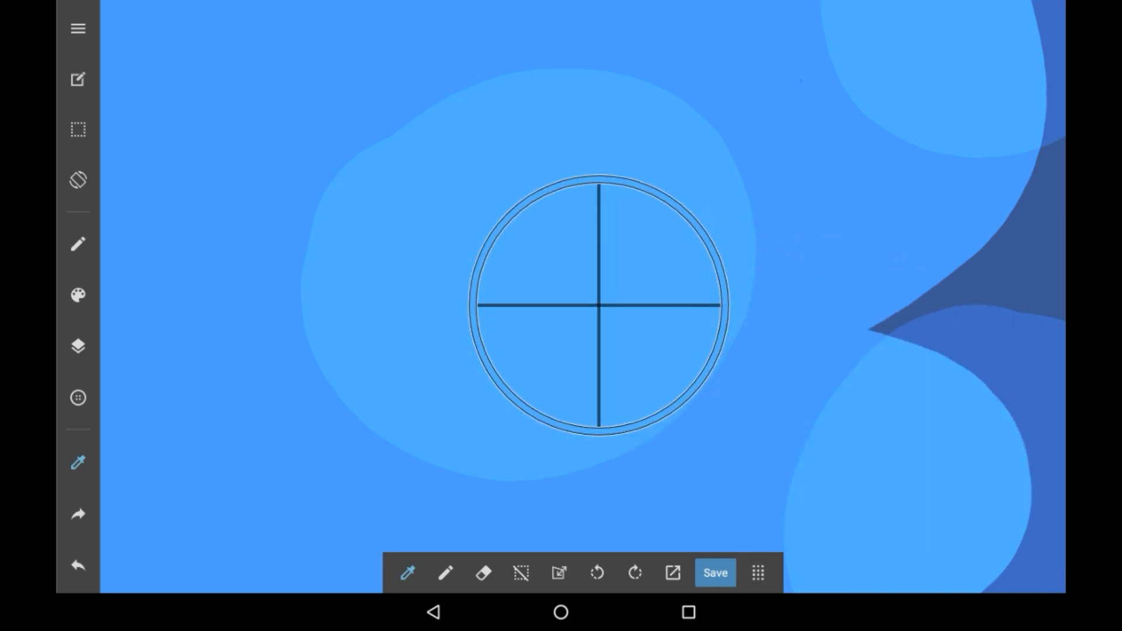
{"action": "left_click_drag", "start_coordinate": [596, 306], "coordinate": [751, 305]}
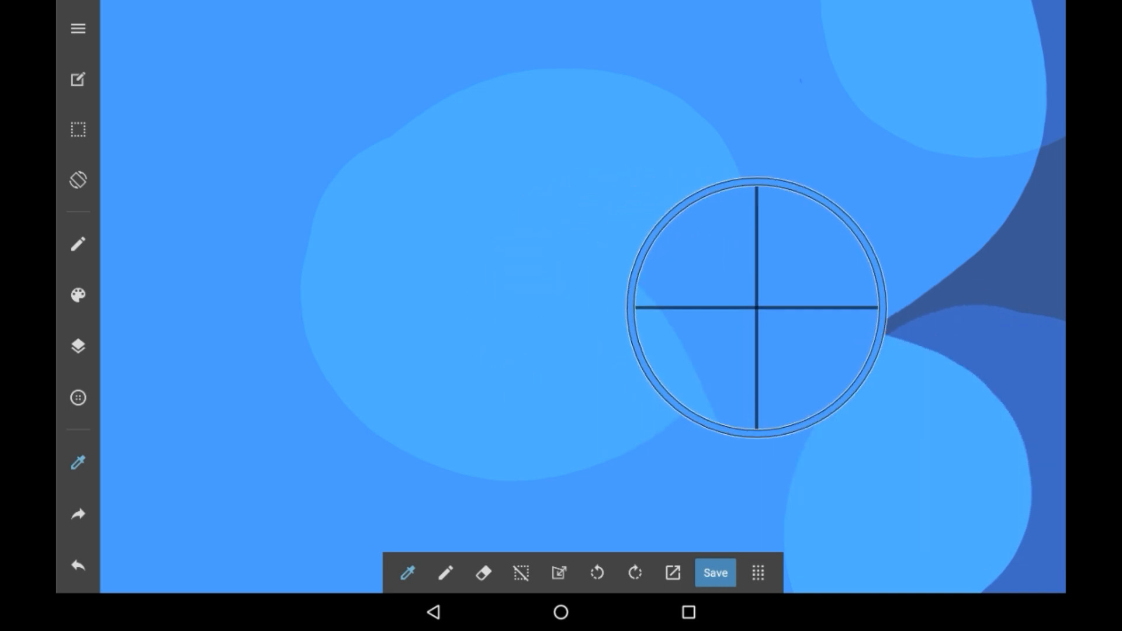
{"action": "left_click_drag", "start_coordinate": [755, 308], "coordinate": [952, 433]}
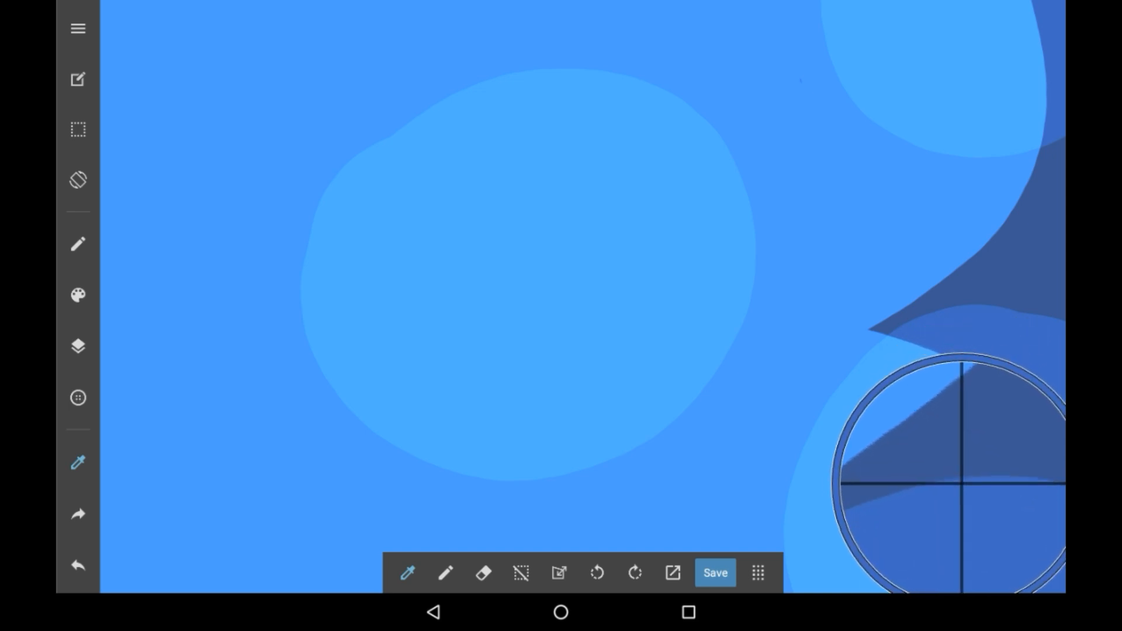
Draw a darker blue zigzag, zoom out, and add Layer6 from the Layers panel
{"action": "left_click", "coordinate": [77, 294]}
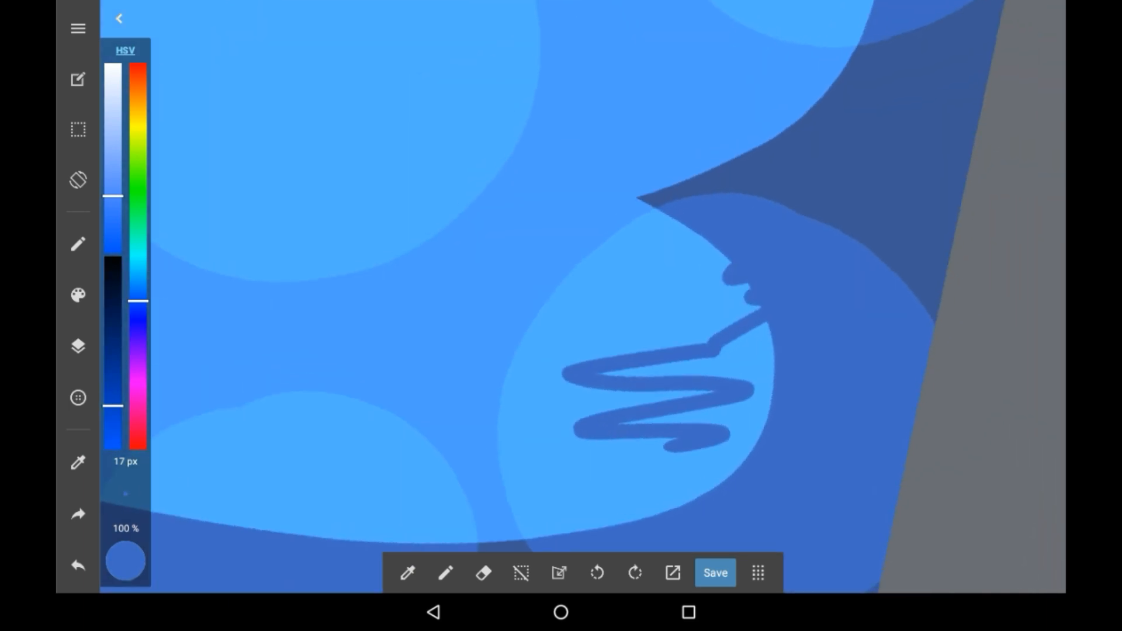
{"action": "left_click", "coordinate": [118, 18]}
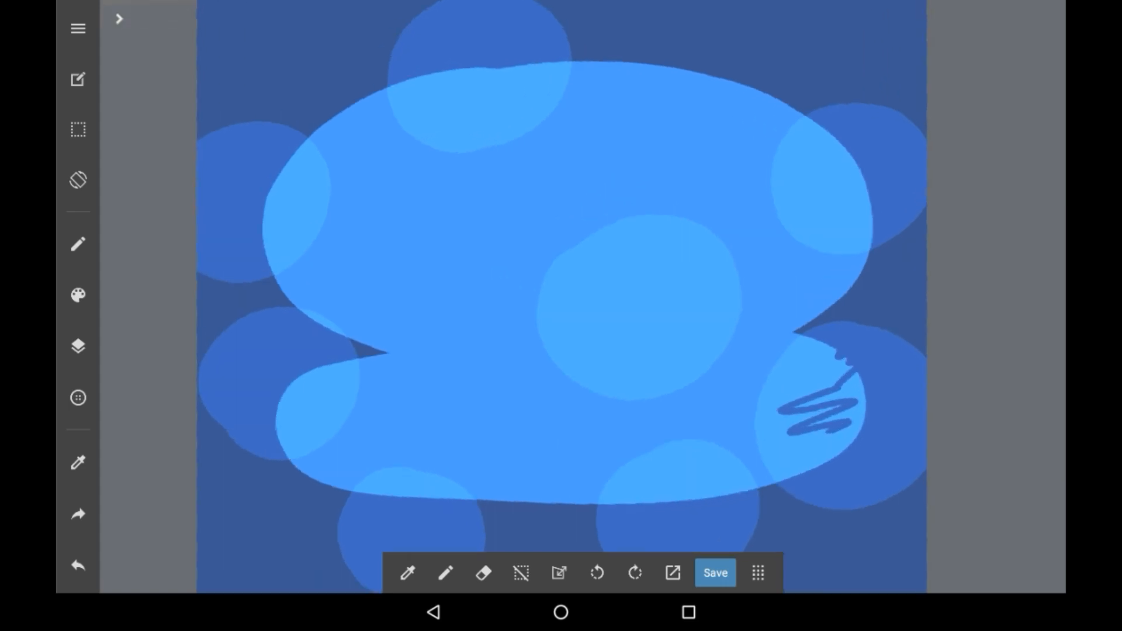
{"action": "left_click", "coordinate": [78, 346]}
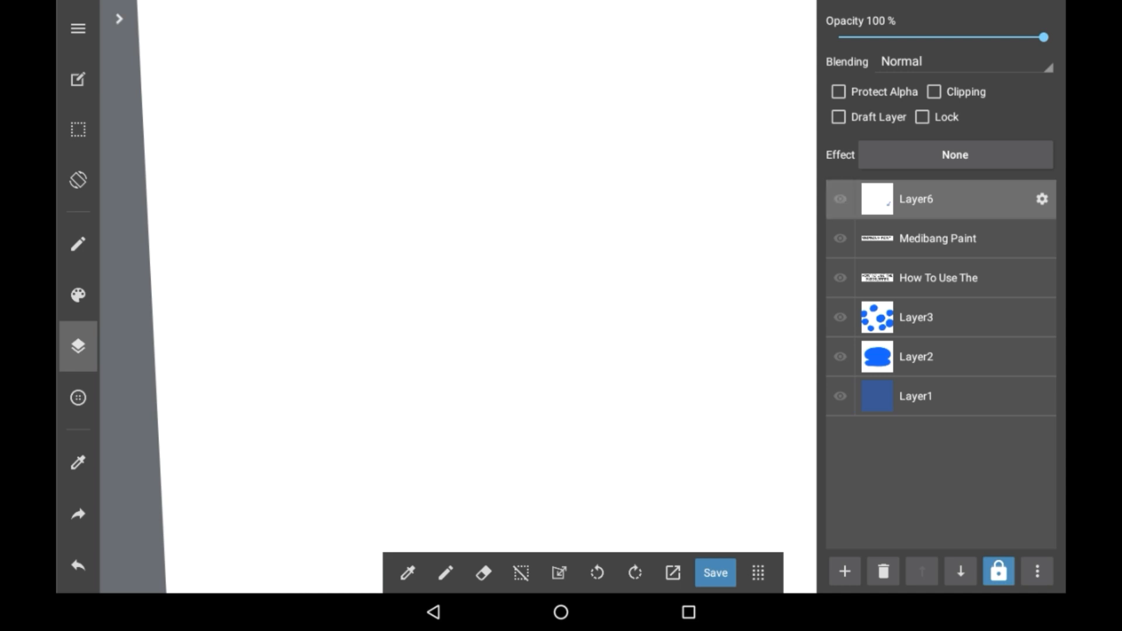
Close the Layers panel to show the blank Layer6 canvas
{"action": "left_click", "coordinate": [845, 573]}
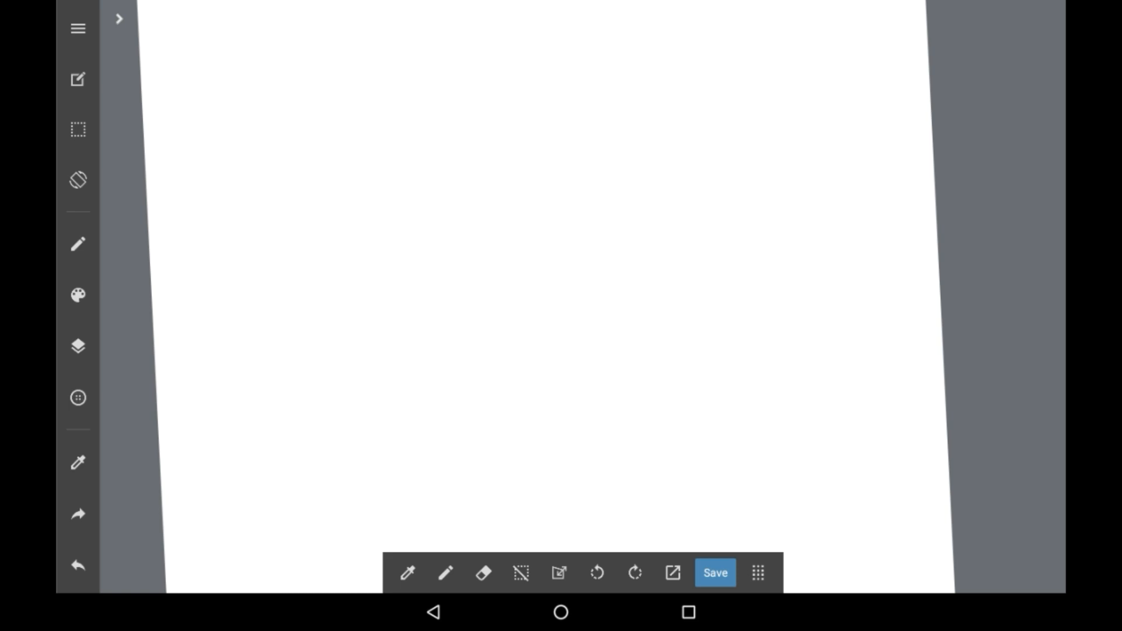
{"action": "left_click", "coordinate": [78, 245]}
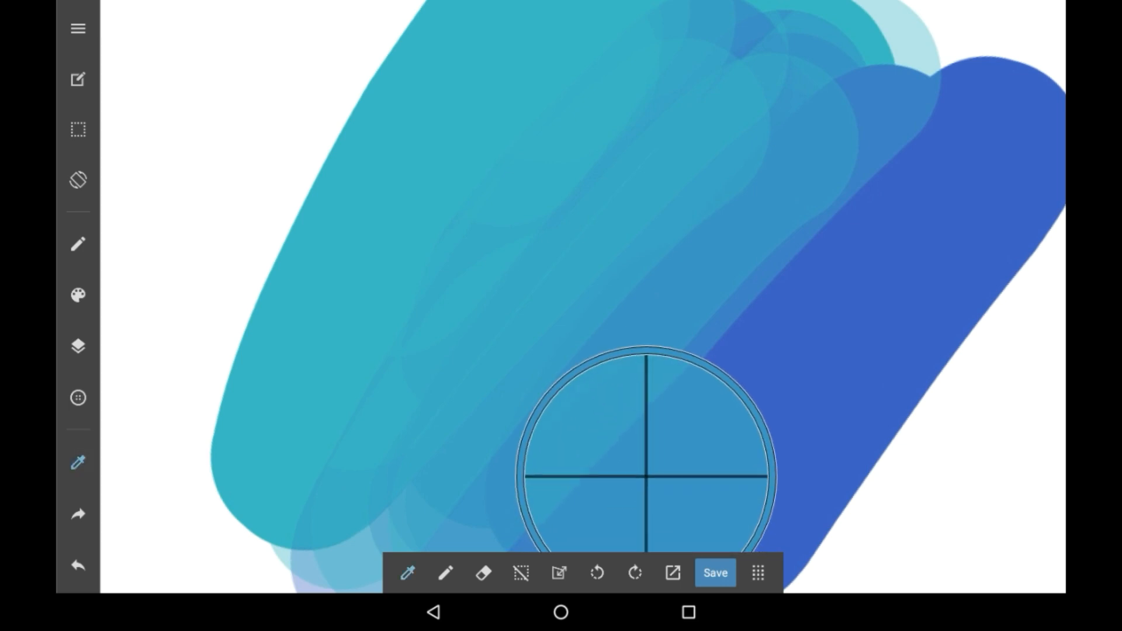
Sample the blended blue where the teal and blue strokes overlap
{"action": "left_click", "coordinate": [79, 295]}
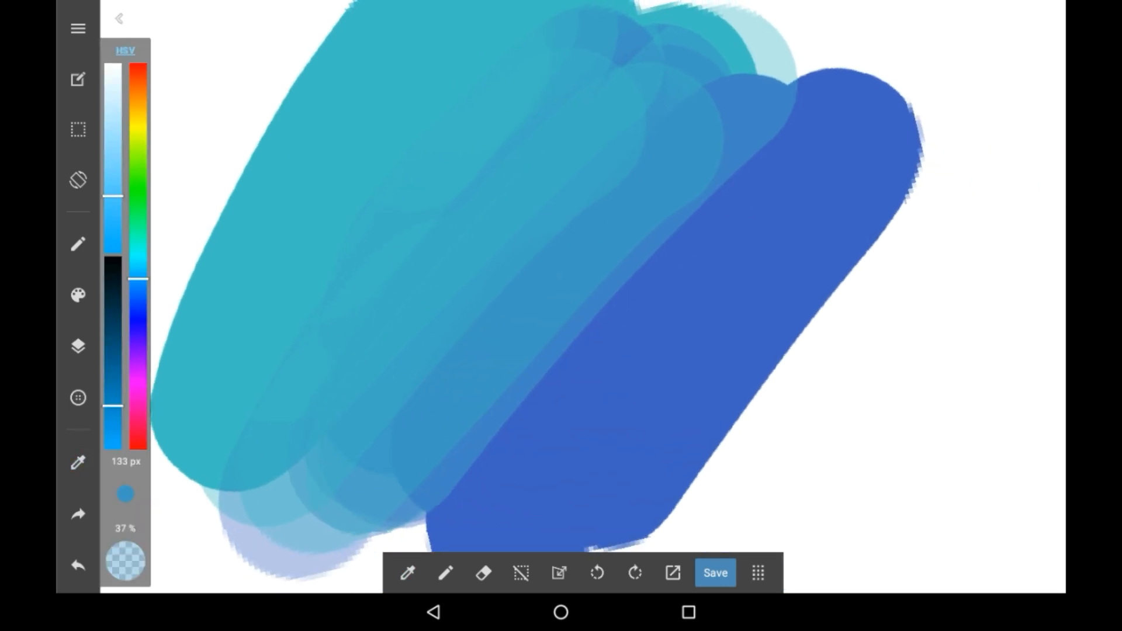